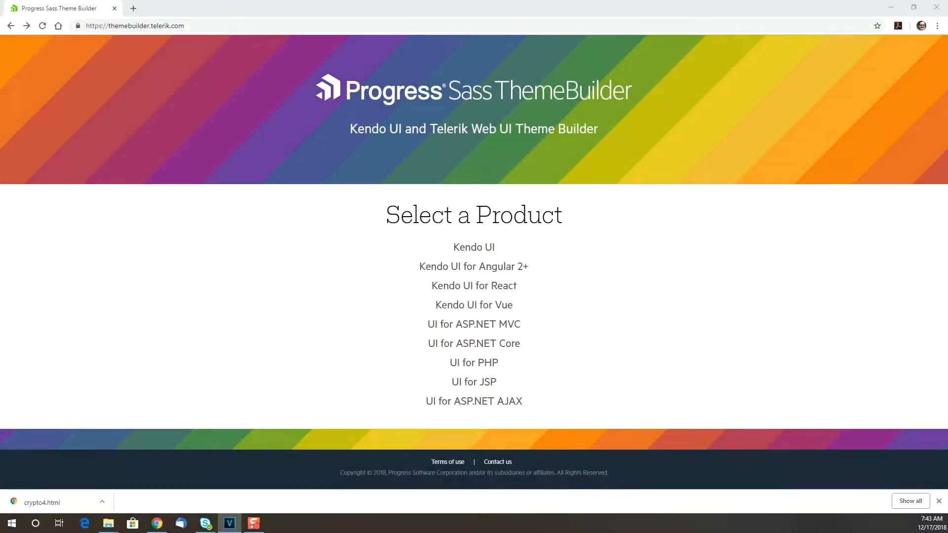
Step: Choose Kendo UI as the product to reach the base theme choices
click(473, 305)
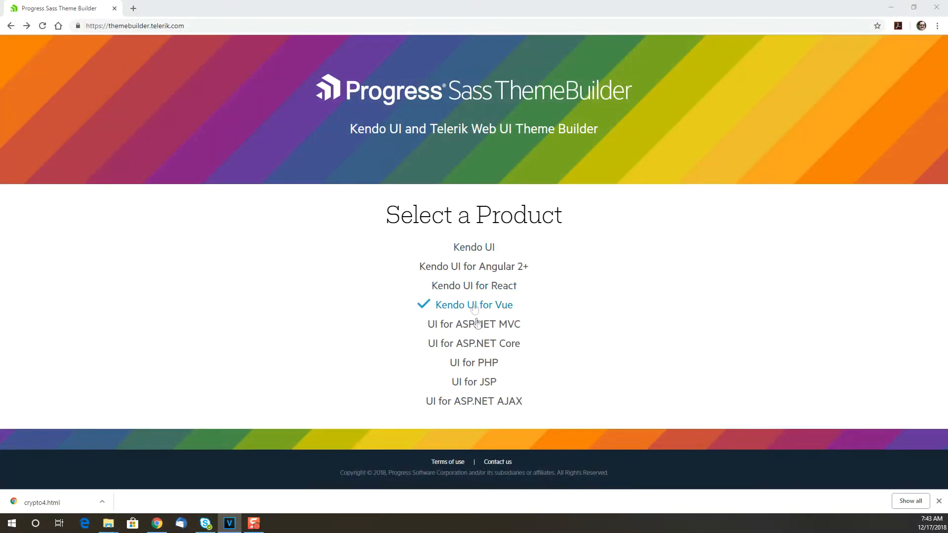
click(473, 247)
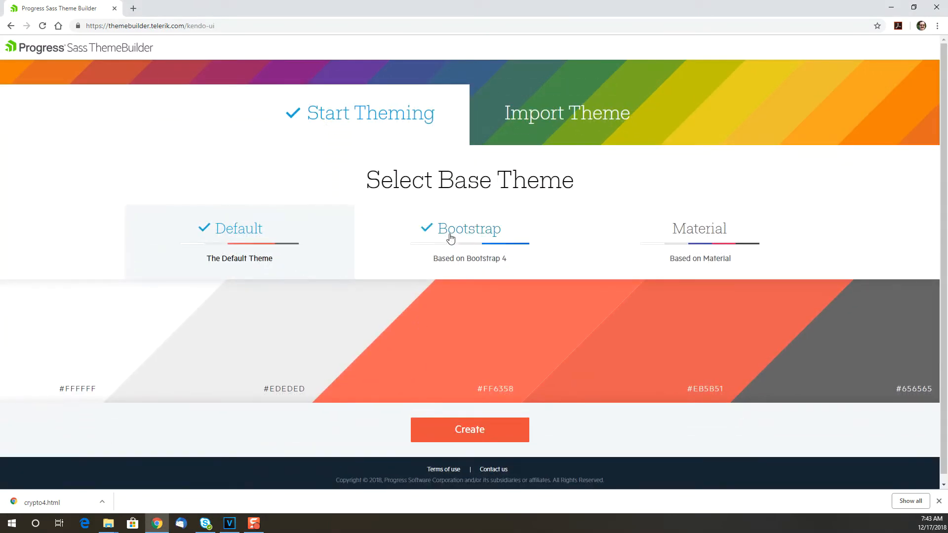
Step: Create a new Kendo UI theme from the Bootstrap base theme
click(700, 229)
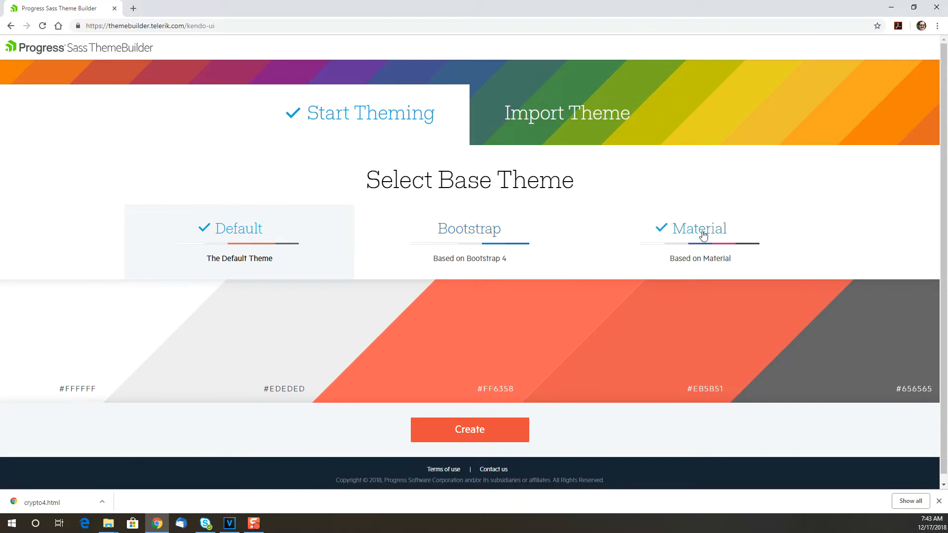
click(469, 228)
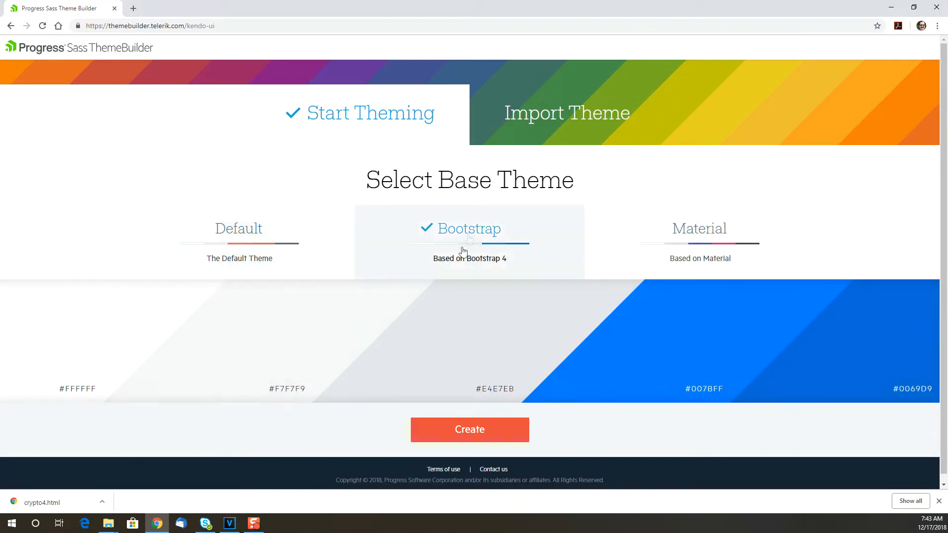
click(469, 430)
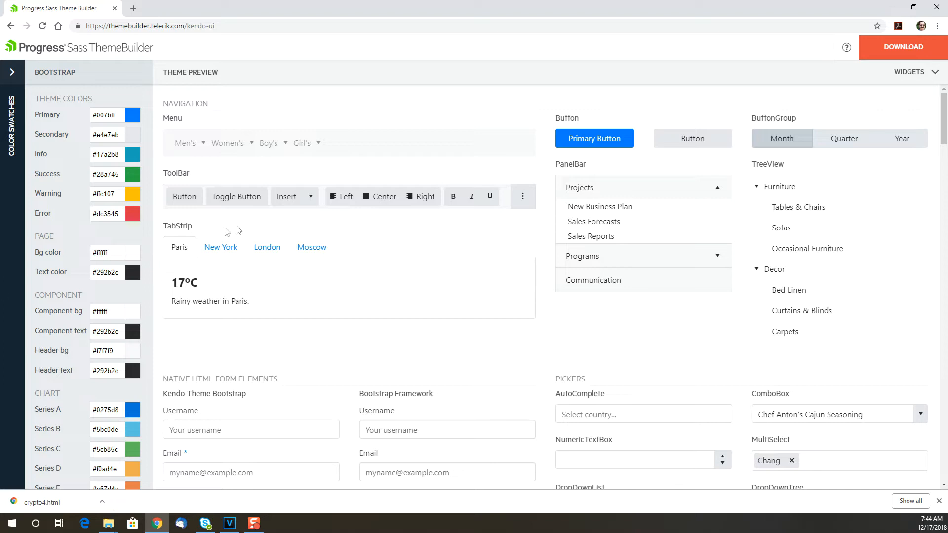
click(310, 197)
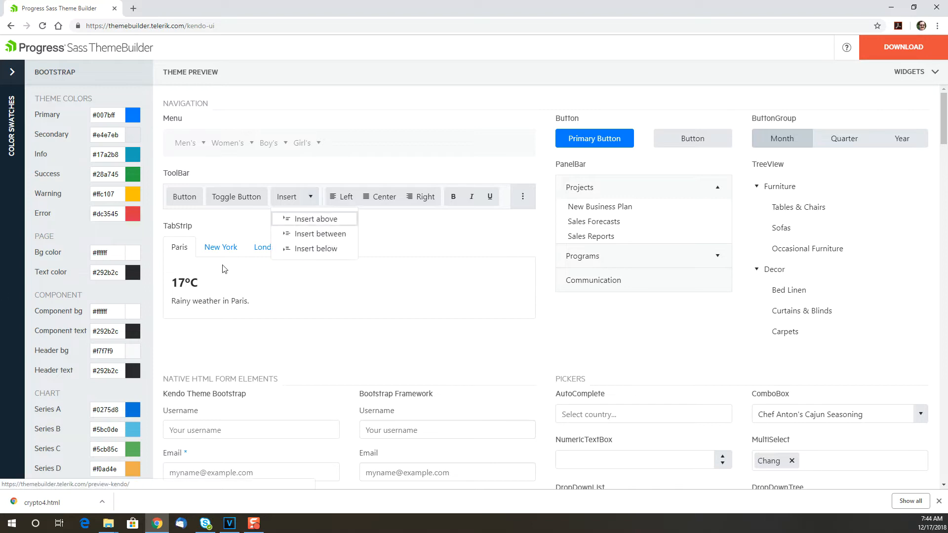
click(266, 247)
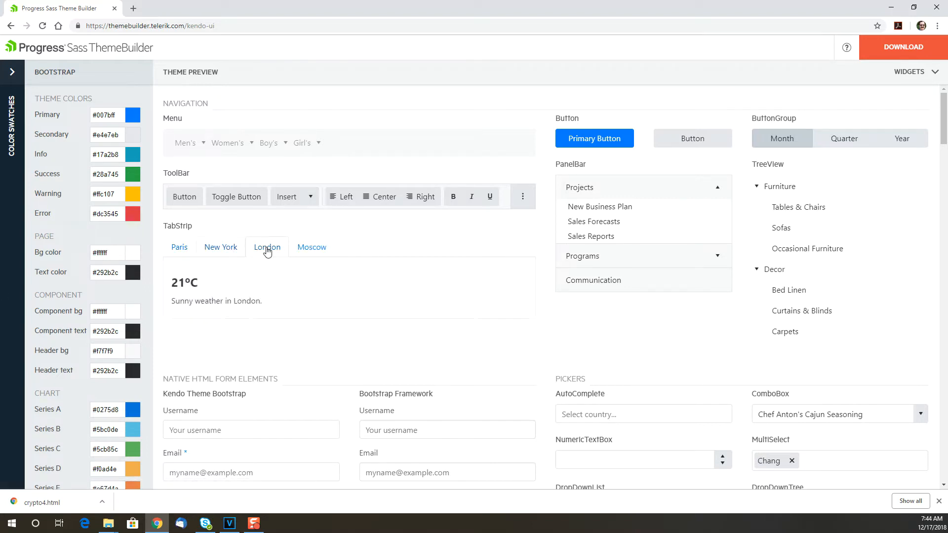
mouse_move(693, 138)
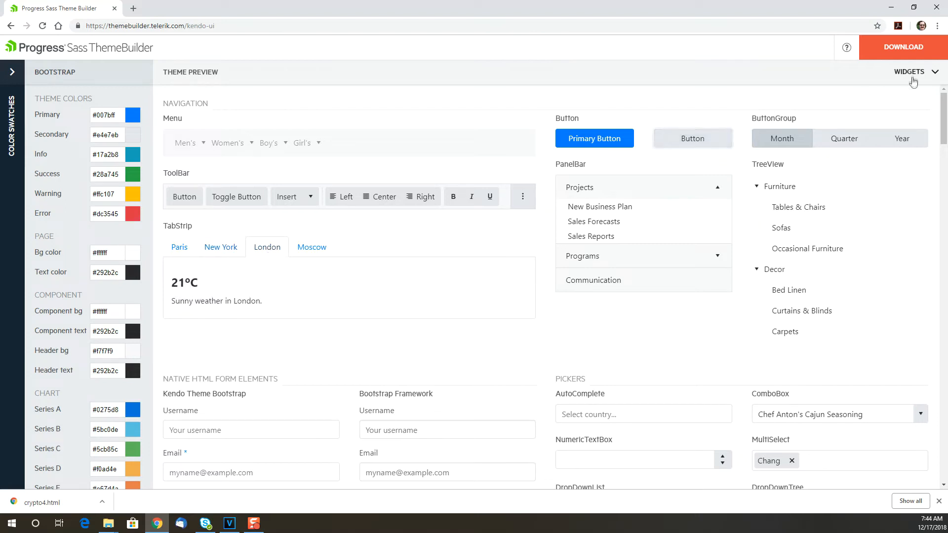
Step: Deselect all widgets and include only Button, Grid and Line Chart in the preview
click(910, 72)
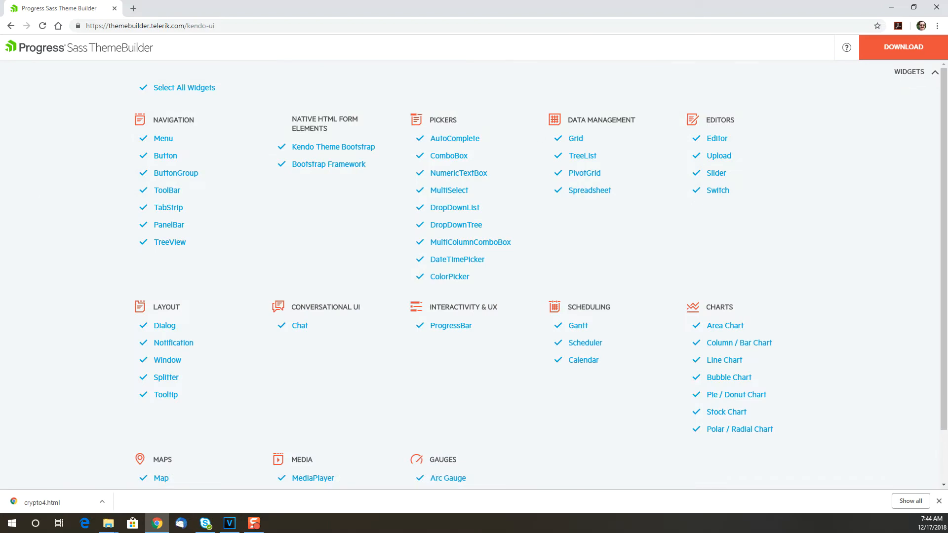
click(143, 87)
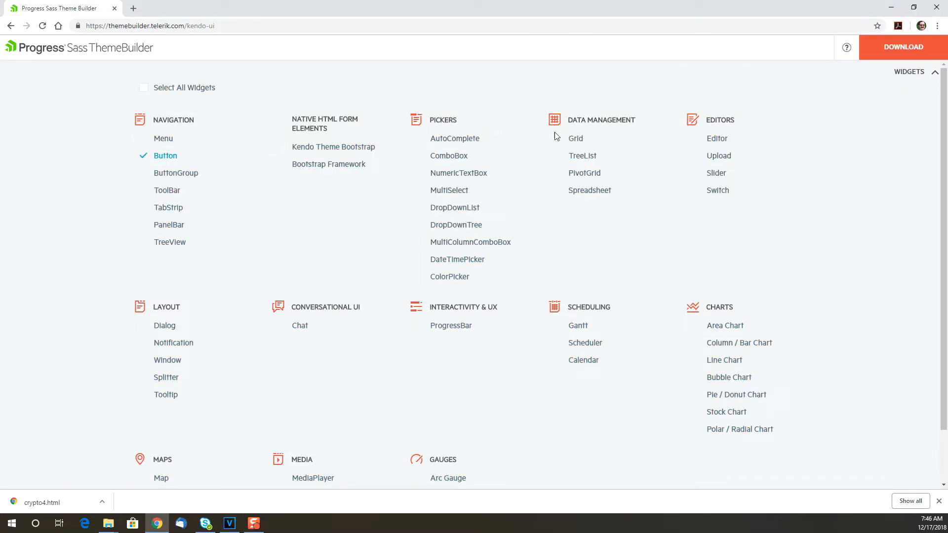
click(575, 138)
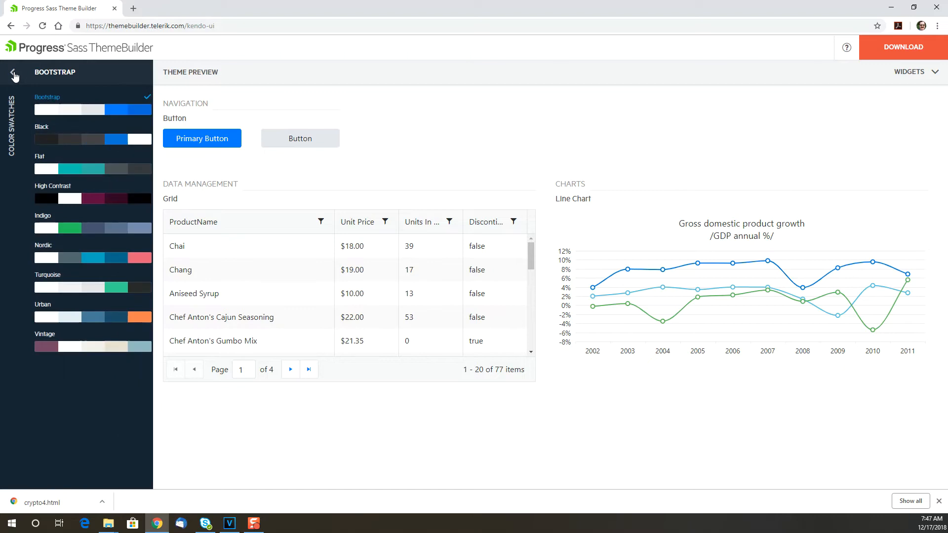
mouse_move(54, 134)
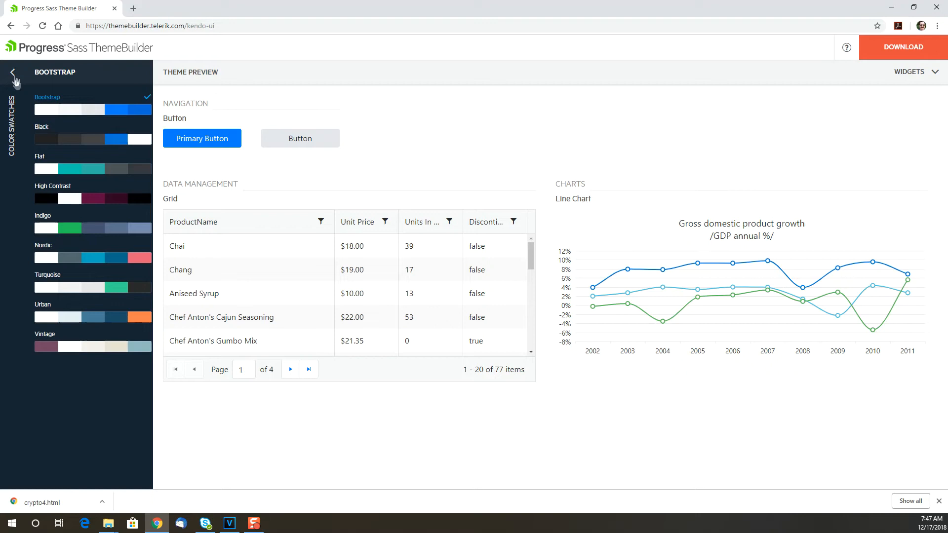
Step: Go back from the swatch presets to the individual Bootstrap theme colour values
click(12, 72)
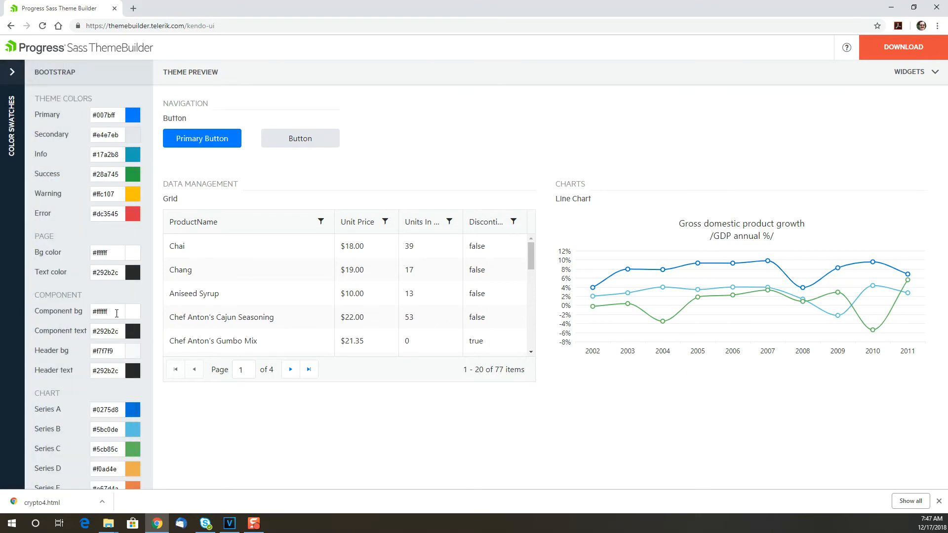
Step: Set chart Series A to #c34d2f and start the theme download
click(107, 312)
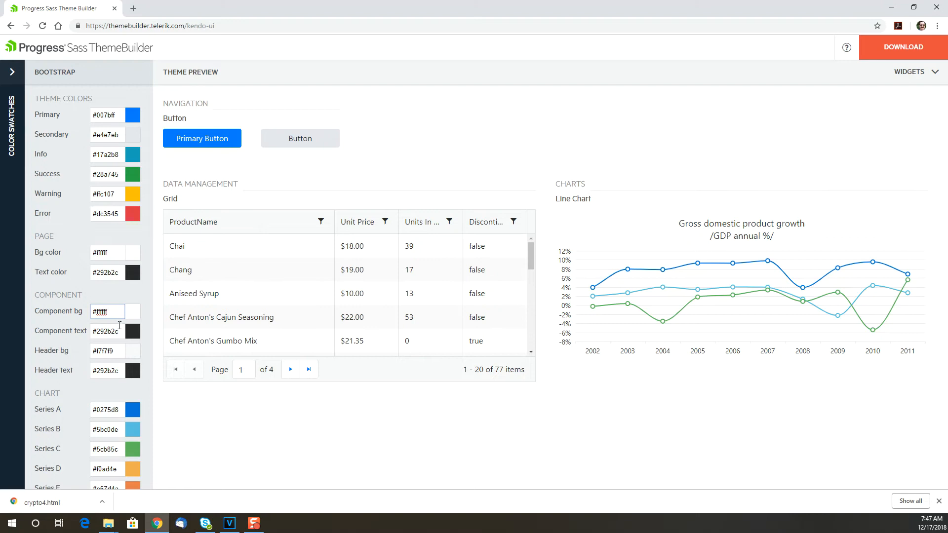
click(133, 410)
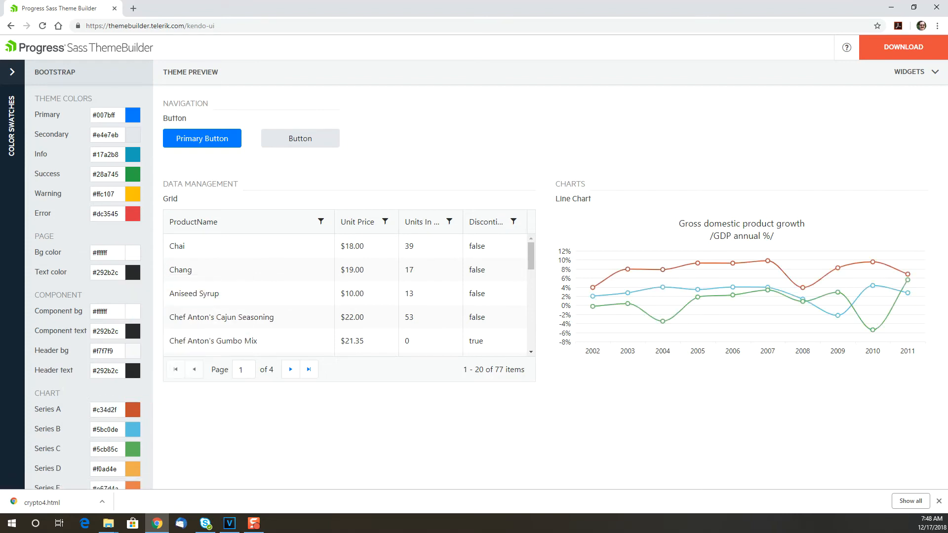
click(903, 47)
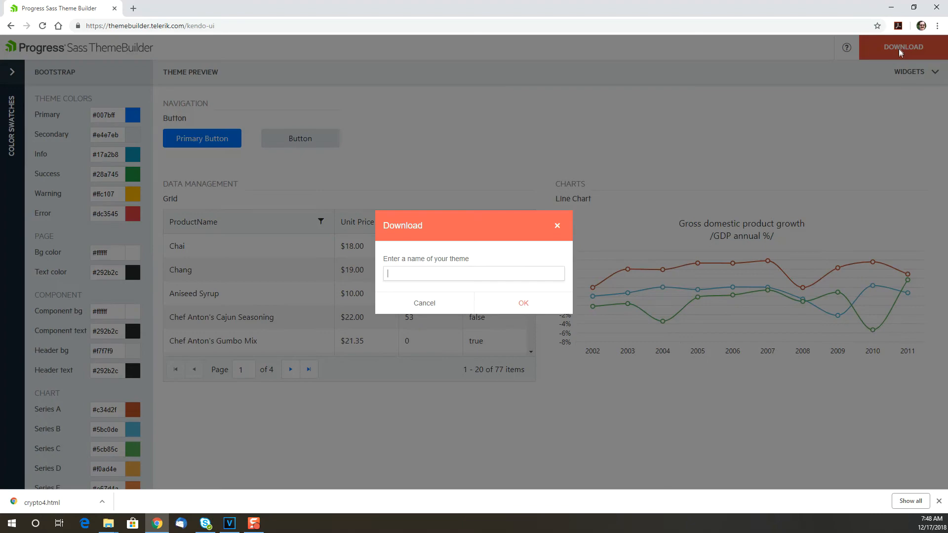
Step: Confirm the download, then open all.css and variables.scss in Atom
click(523, 302)
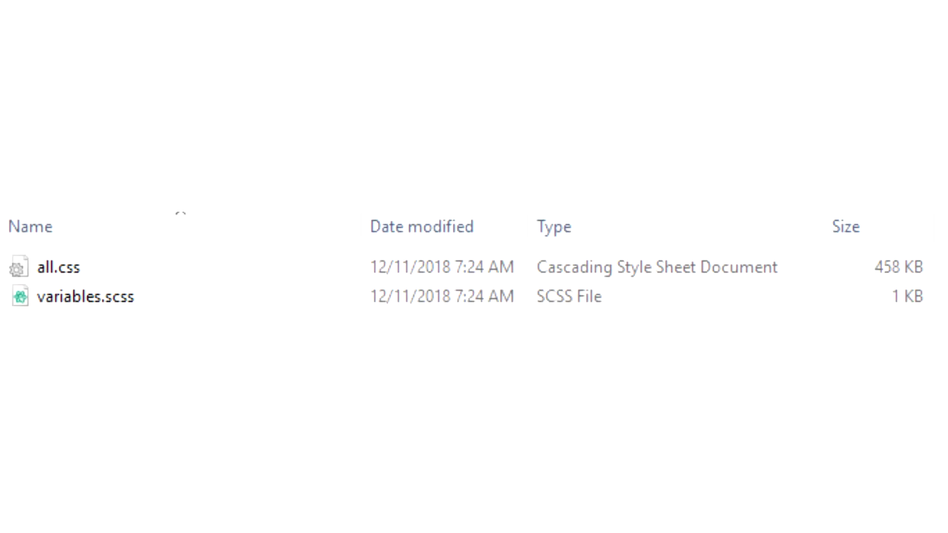
double_click(56, 267)
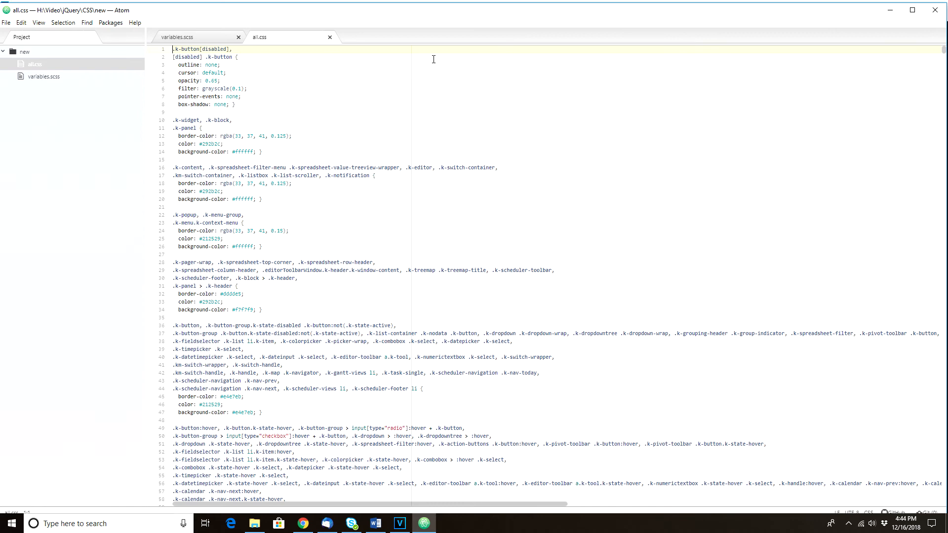
click(178, 37)
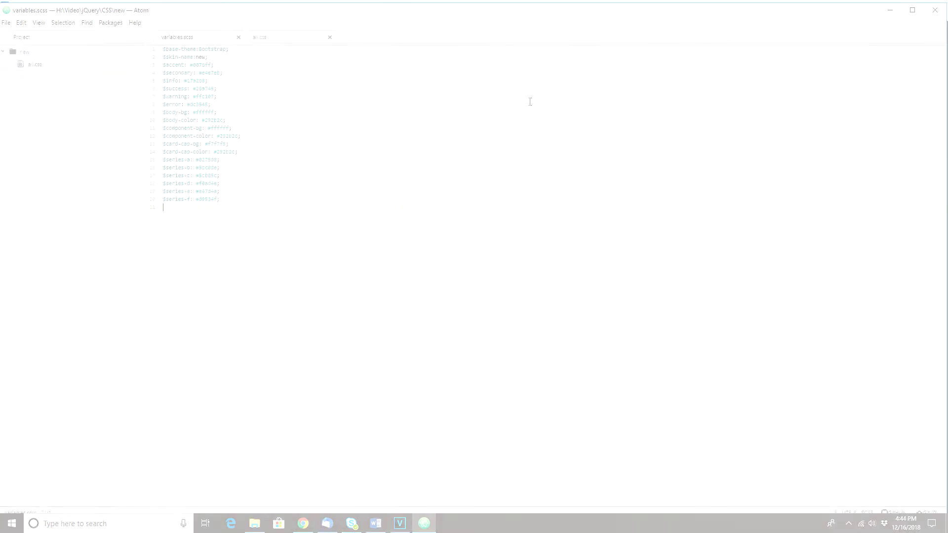